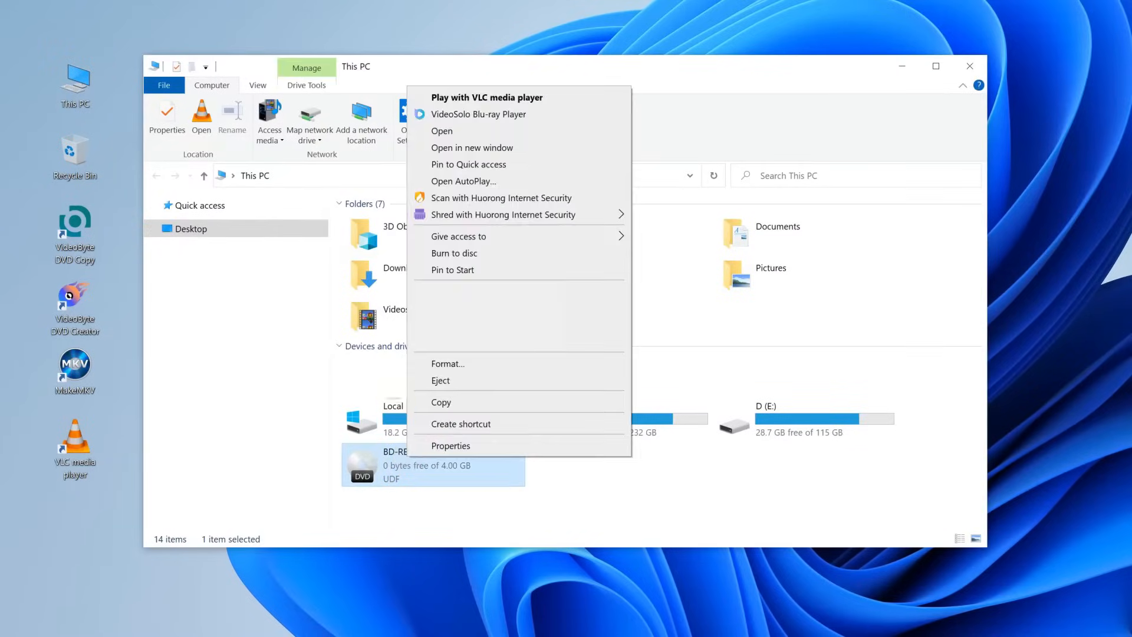
Step: Copy the DVD drive's AUDIO_TS and VIDEO_TS folders into the empty Videos\Captures folder
left_click(441, 131)
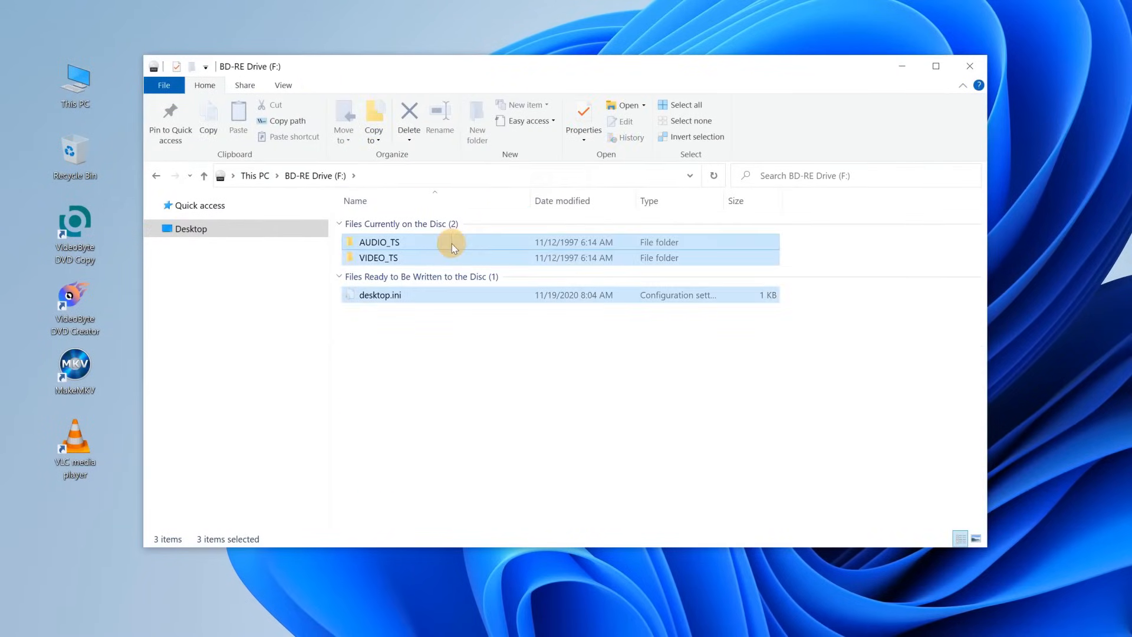
left_click(970, 66)
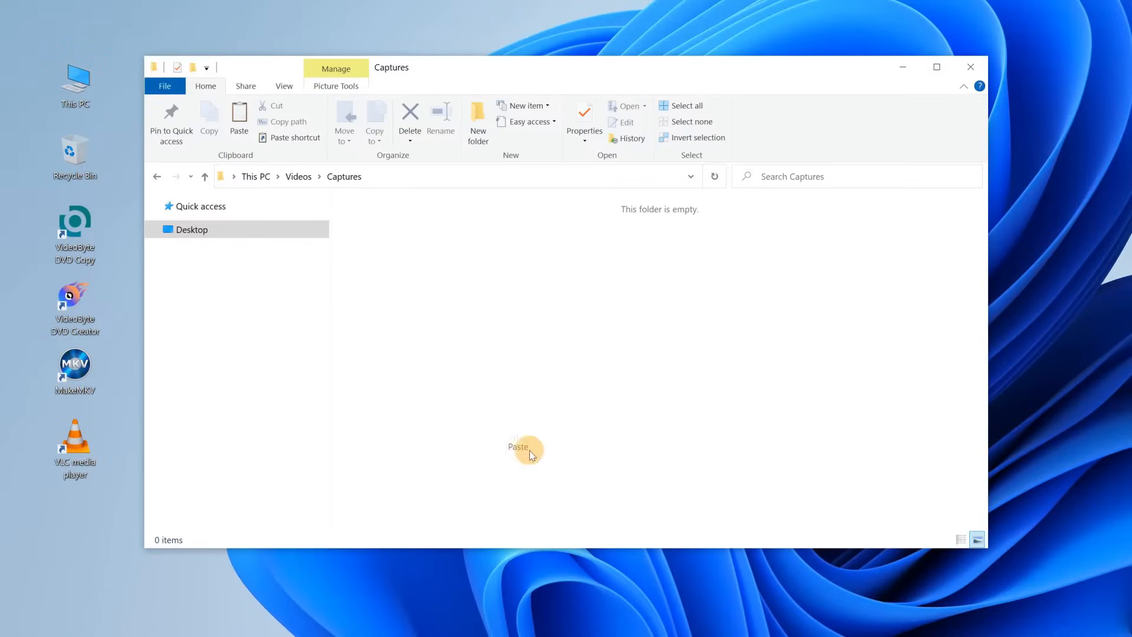
left_click(516, 446)
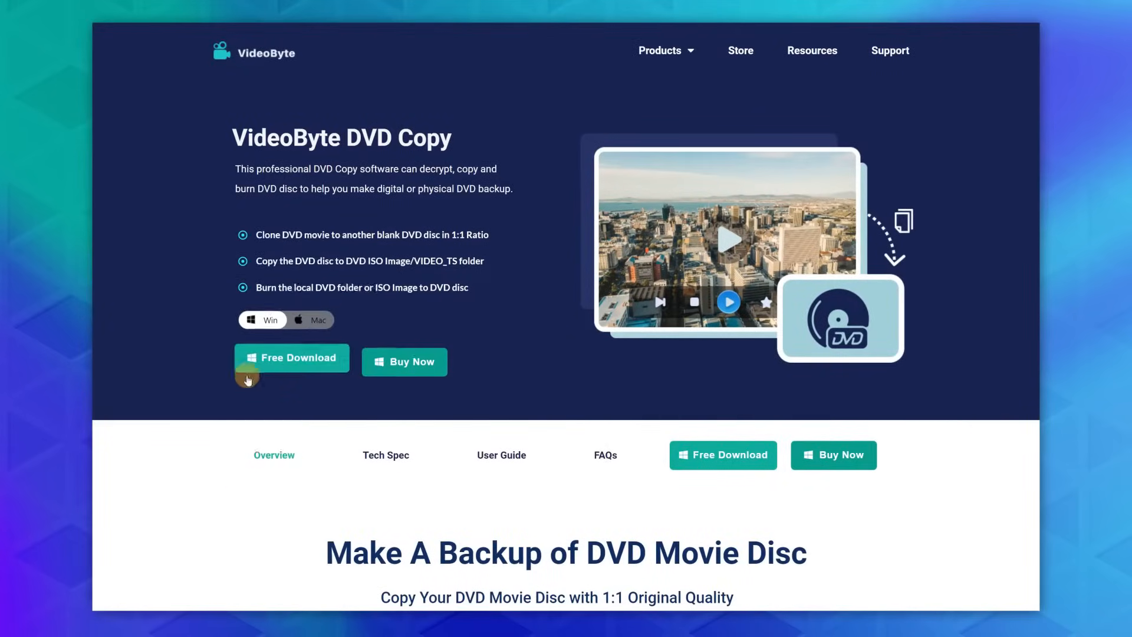
Step: Scroll down the VideoByte DVD Copy product page before returning to the desktop
scroll("down", 3)
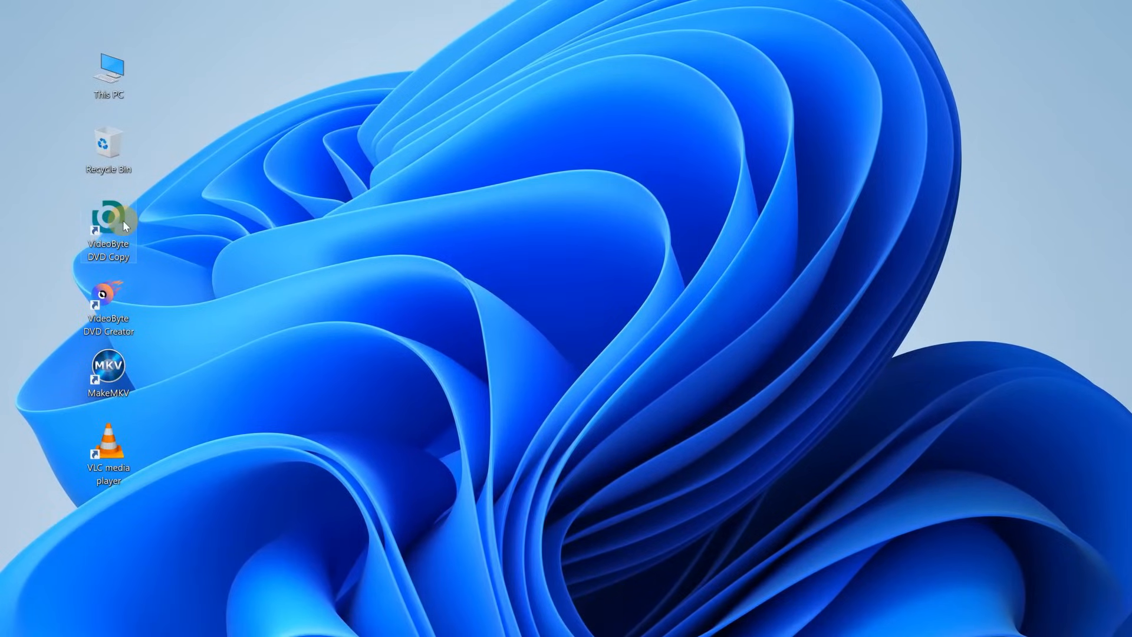
Step: Launch VideoByte DVD Copy, load the disc as source and save target as RISKY_BUSINESS_16X9_FF_JAPAN.iso
double_click(108, 214)
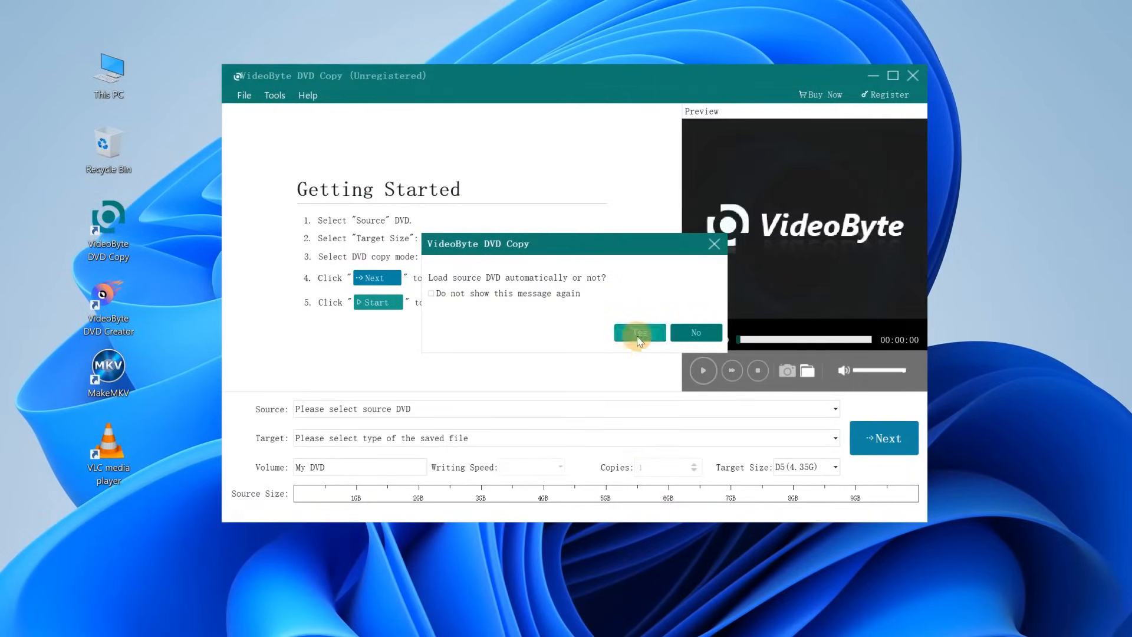
left_click(638, 332)
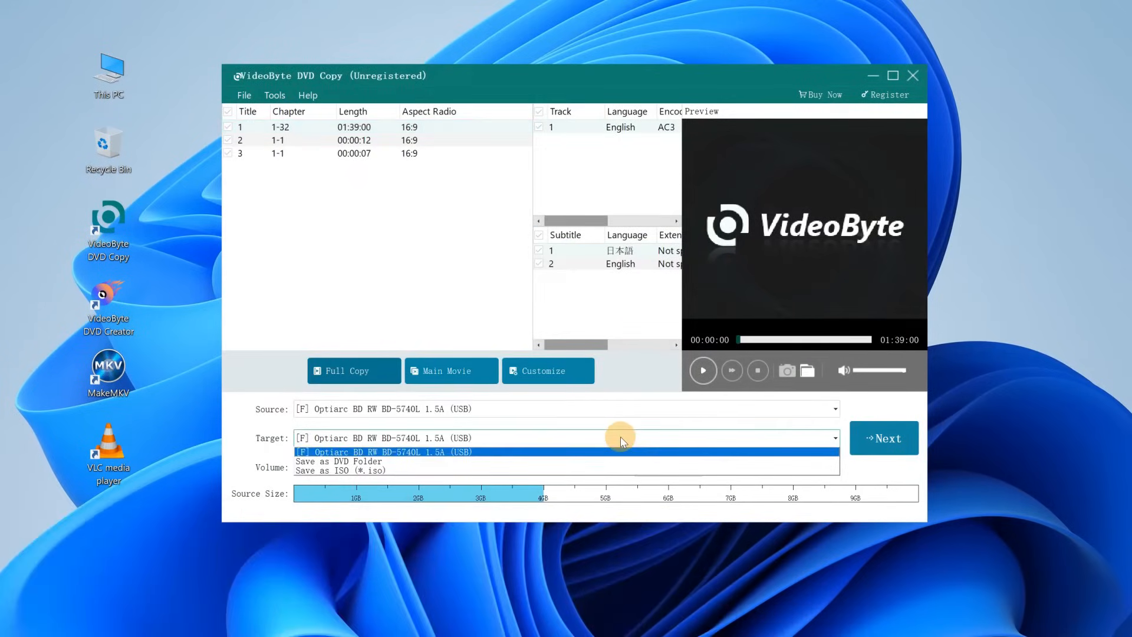
mouse_move(506, 471)
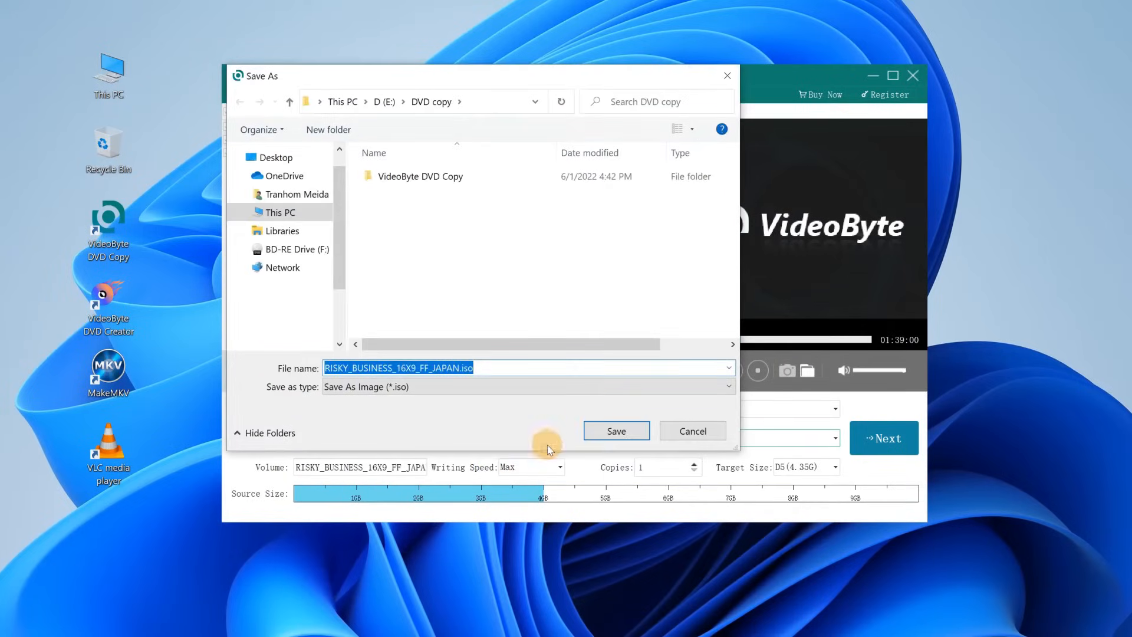
left_click(614, 431)
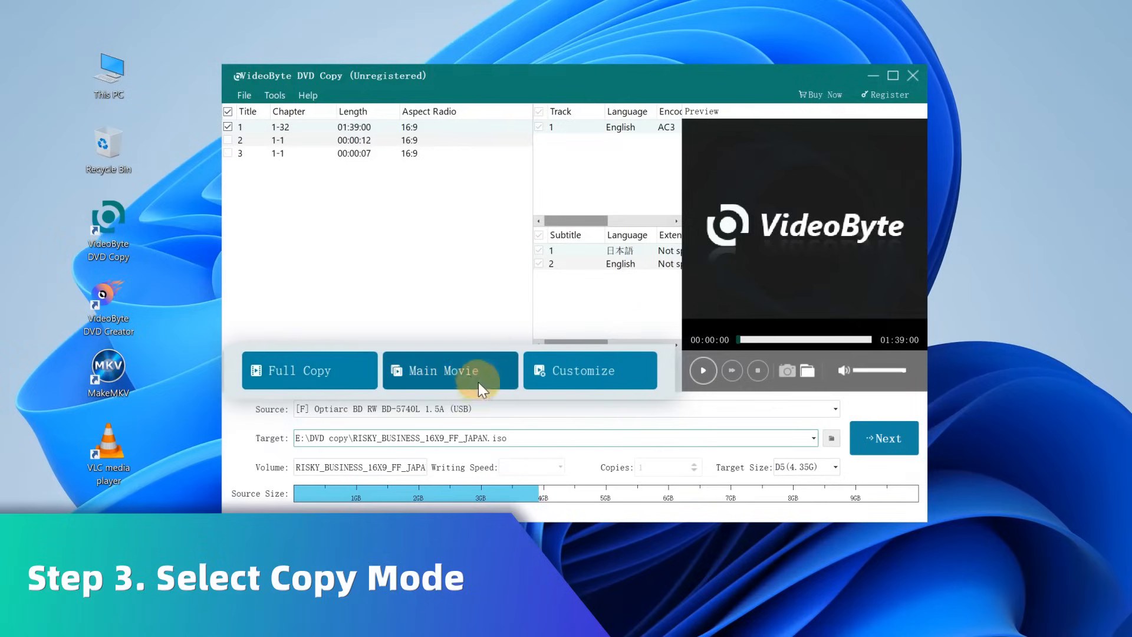
Step: Copy the Main Movie title only, create the ISO image to 100% and complete the task
left_click(574, 370)
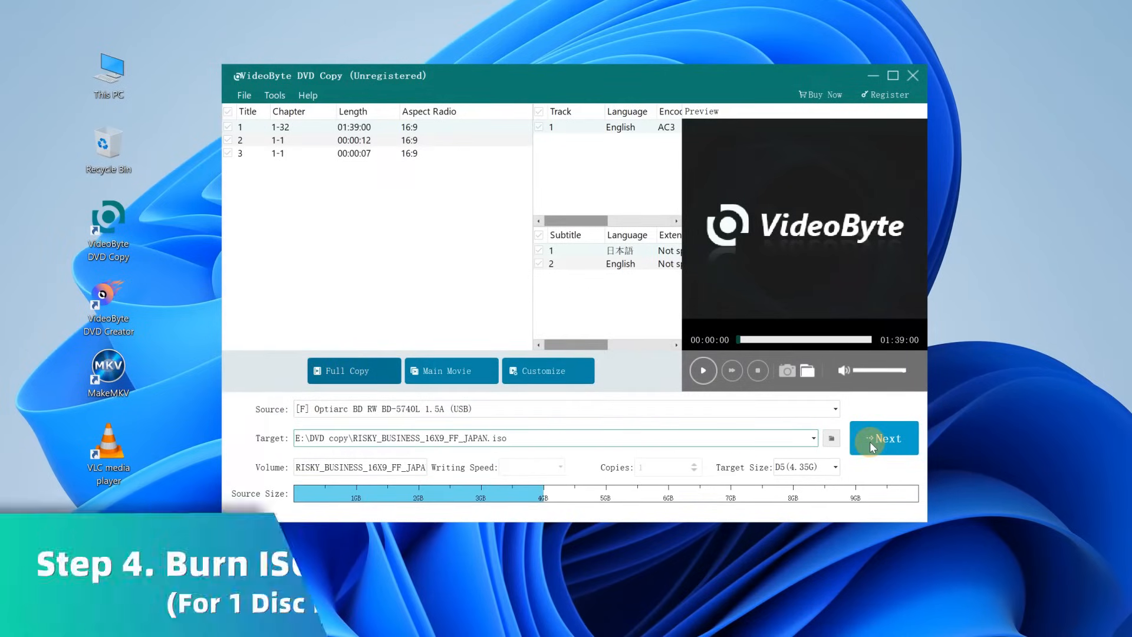
left_click(884, 438)
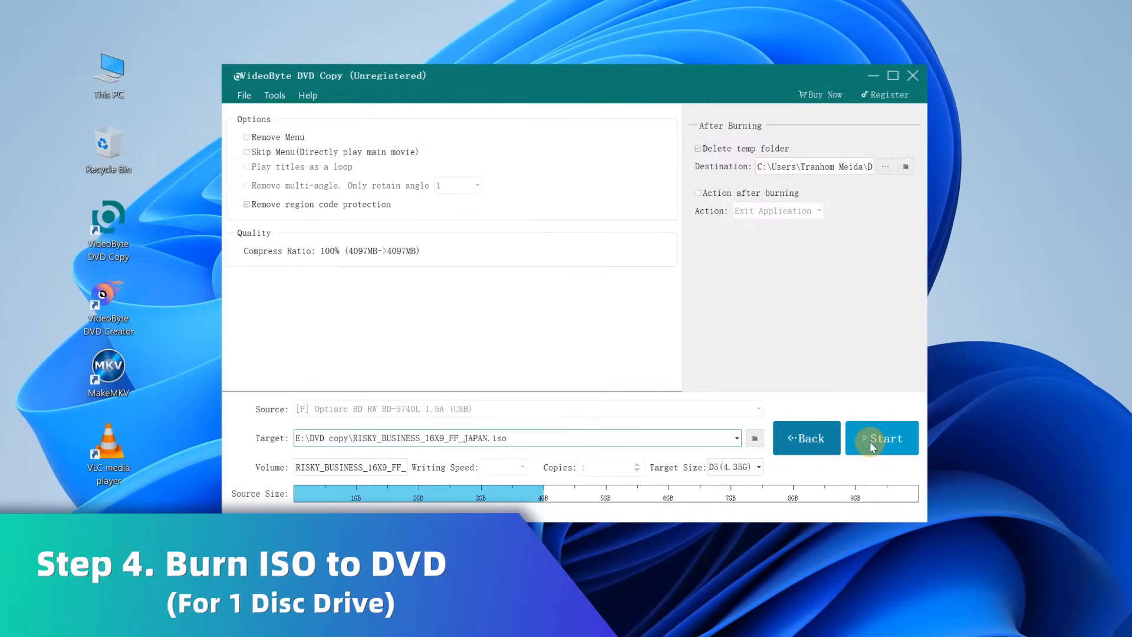
left_click(881, 437)
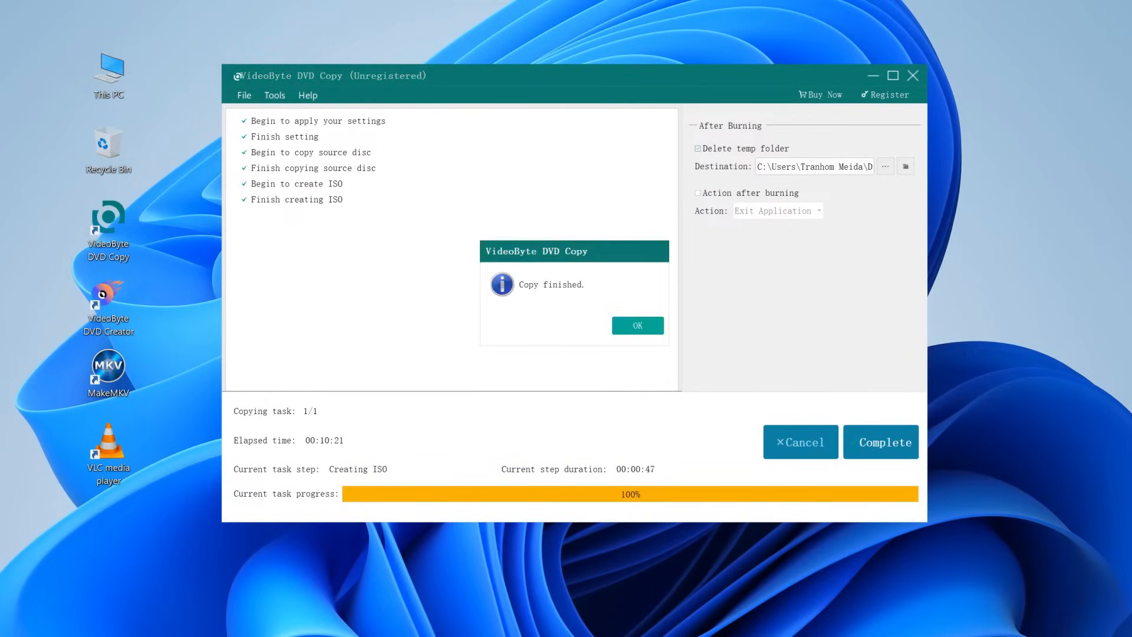
left_click(636, 326)
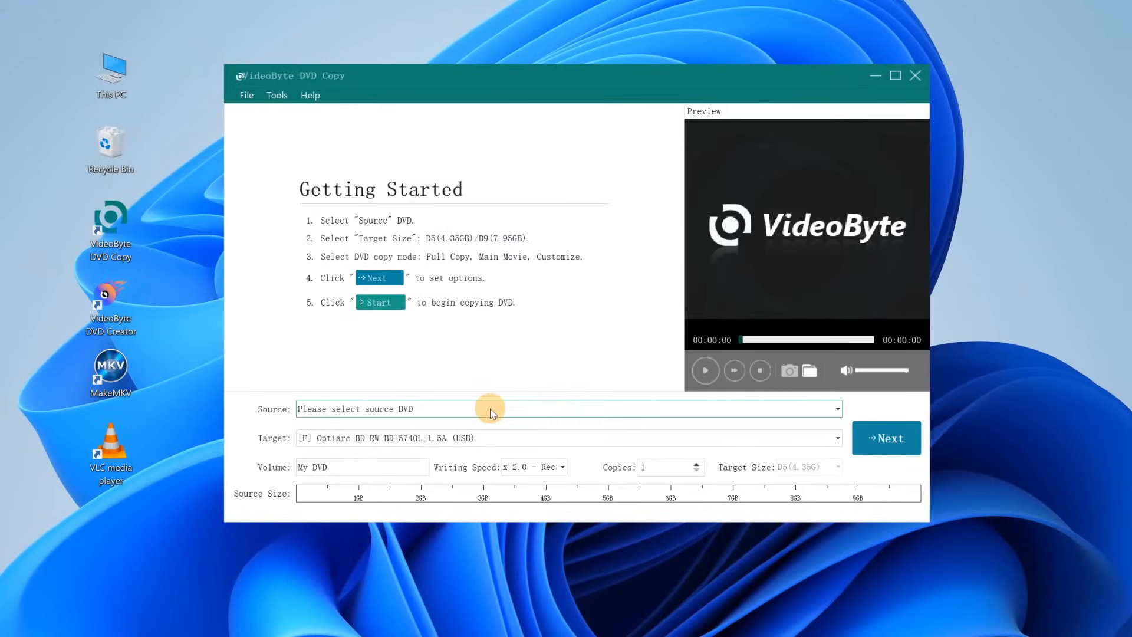
Step: Set the source to Open ISO and load RISKY_BUSINESS_16X9_FF_JAPAN.iso
left_click(835, 410)
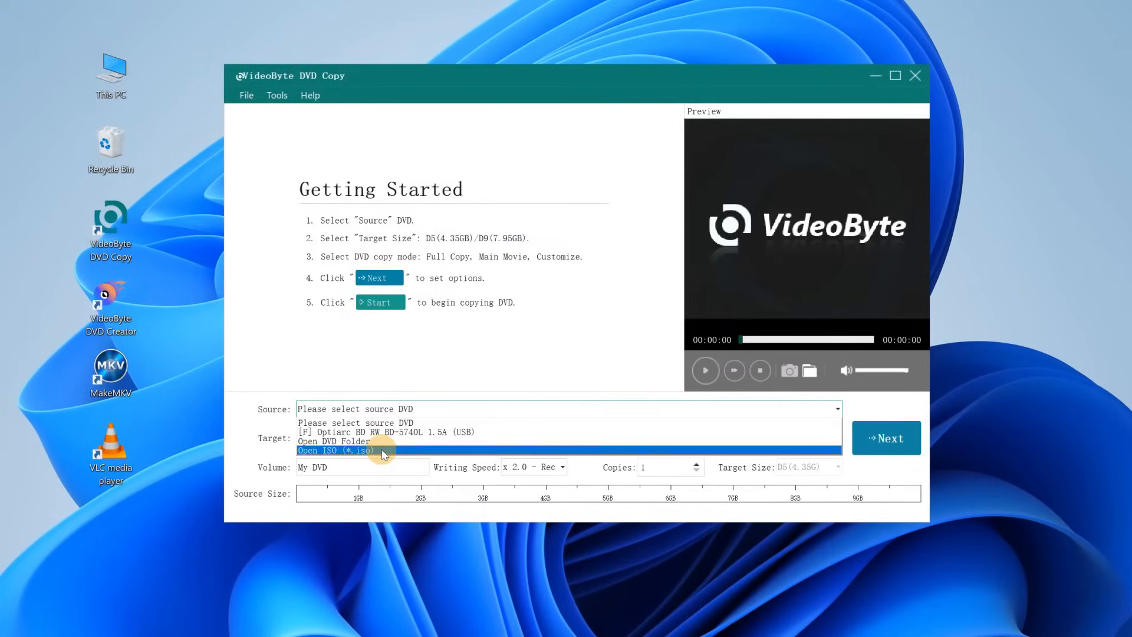
left_click(334, 450)
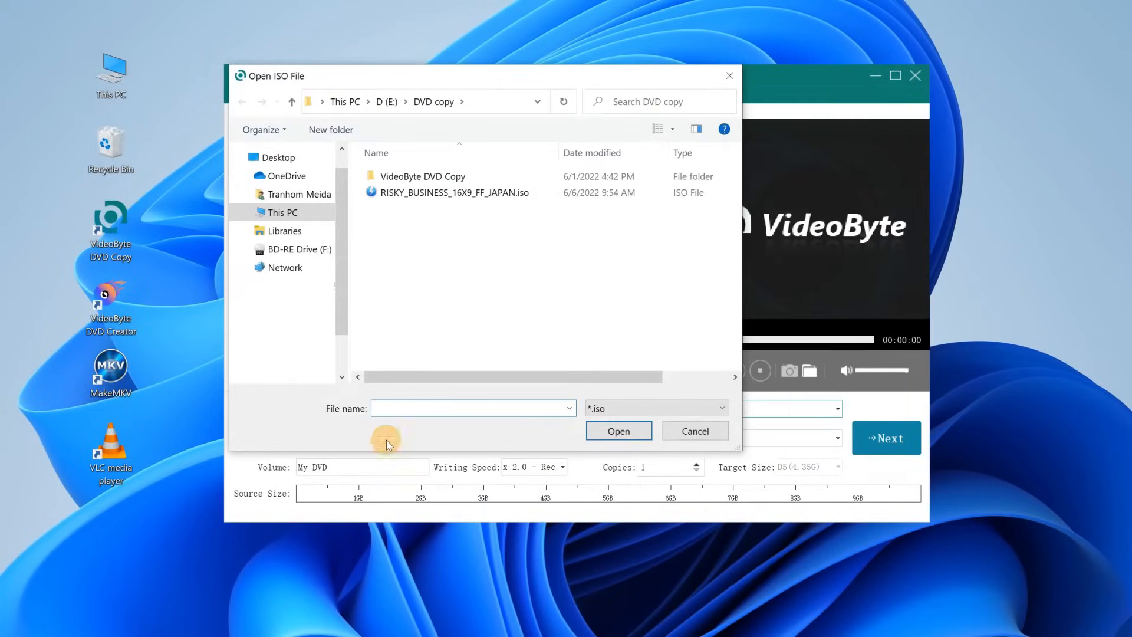
left_click(453, 193)
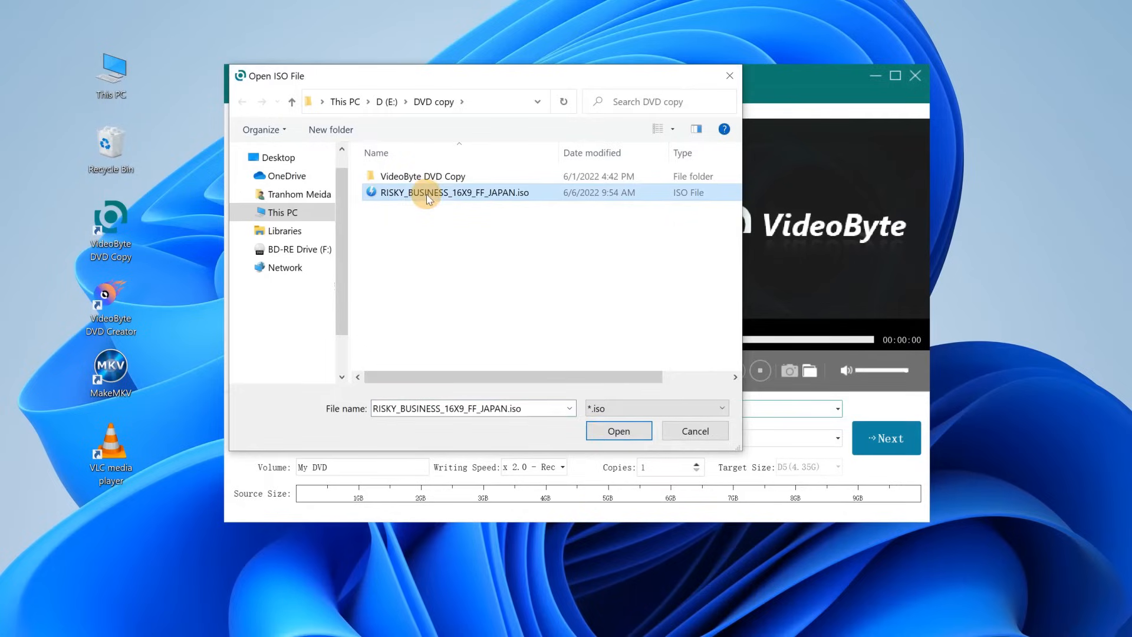
left_click(617, 430)
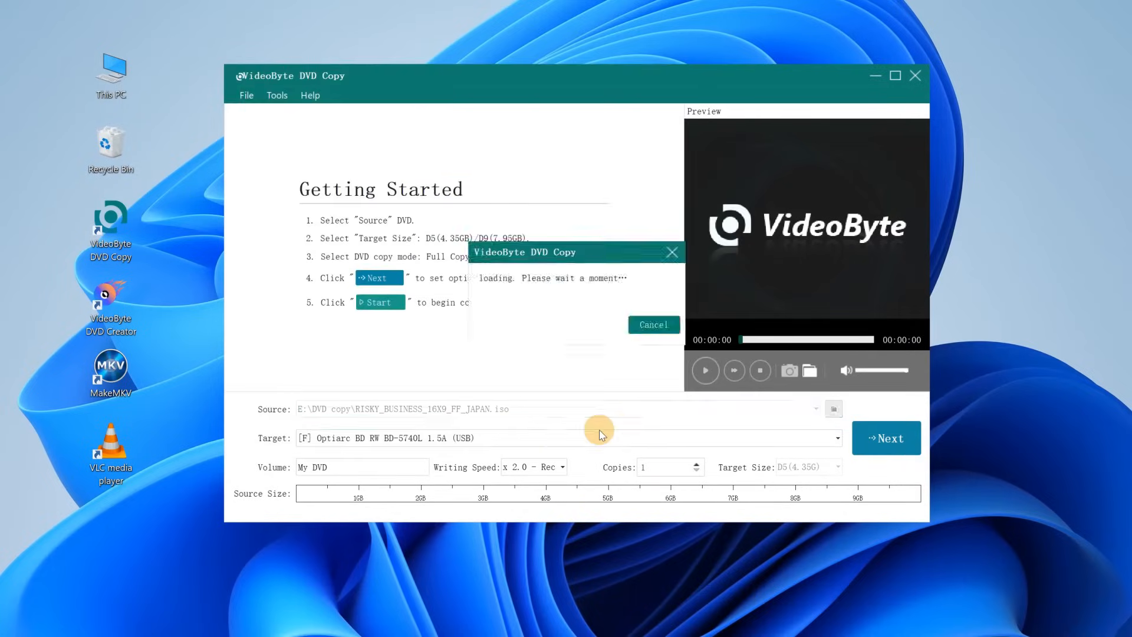
Step: Proceed through the burn options and start burning the ISO to the disc in drive F
left_click(884, 437)
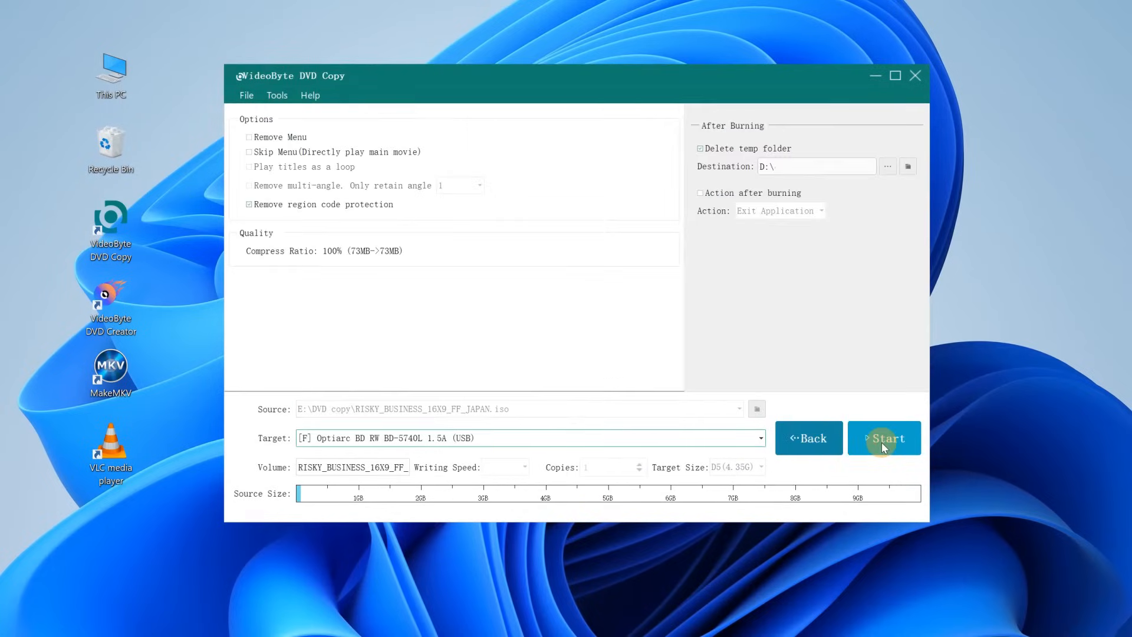
left_click(883, 437)
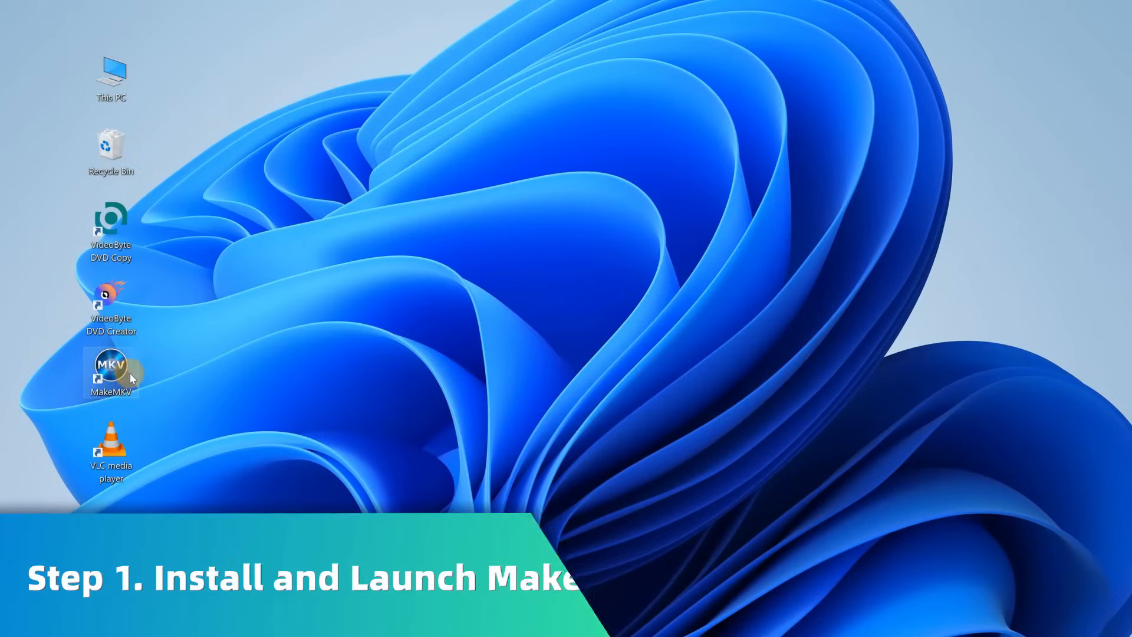
mouse_move(112, 368)
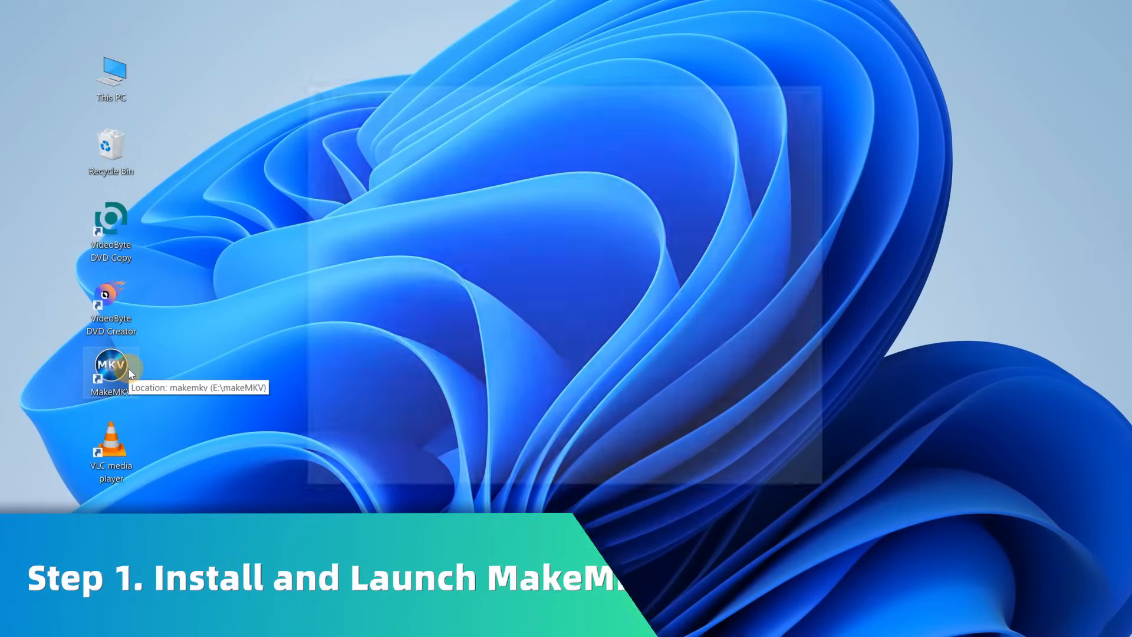
Step: Launch MakeMKV, expand the main title's audio and subtitle tracks, and start the MKV rip
double_click(111, 366)
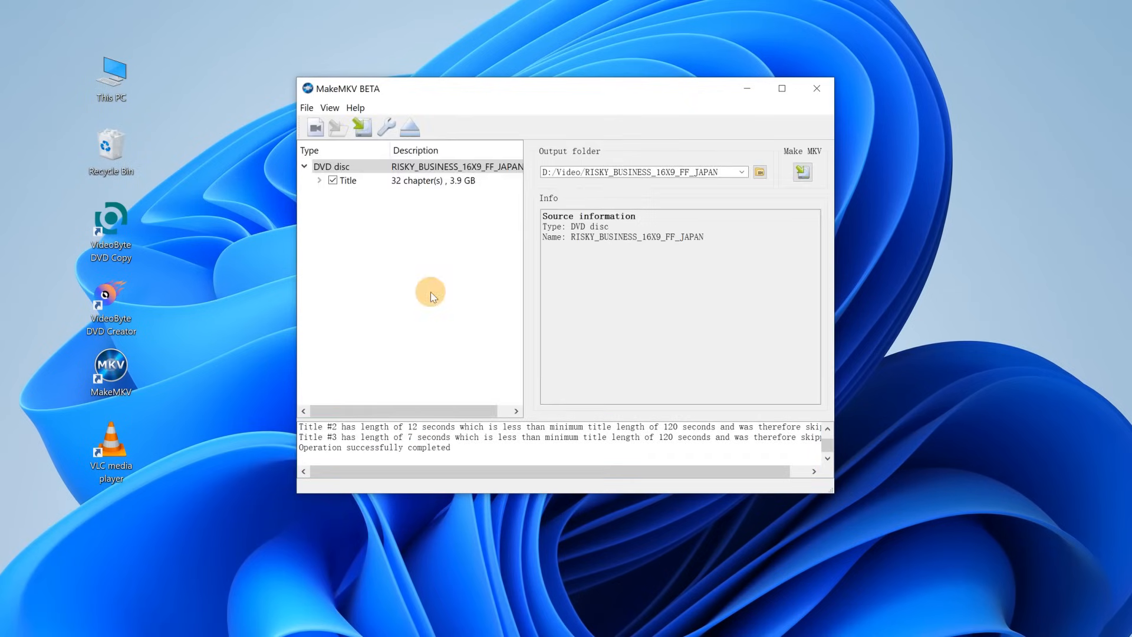
left_click(320, 179)
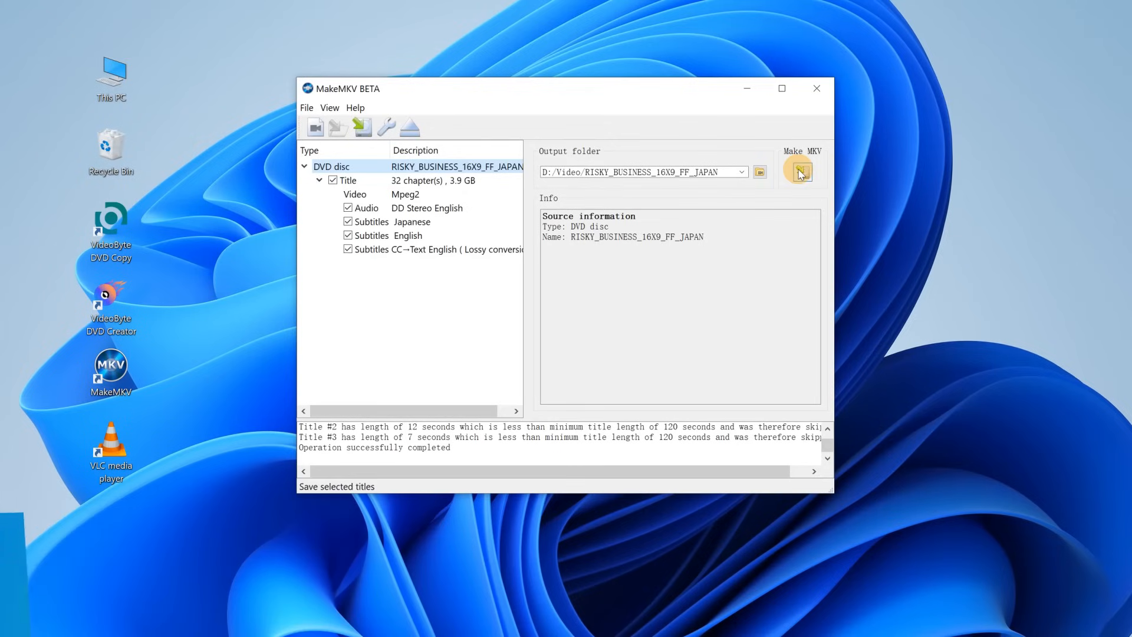
left_click(800, 170)
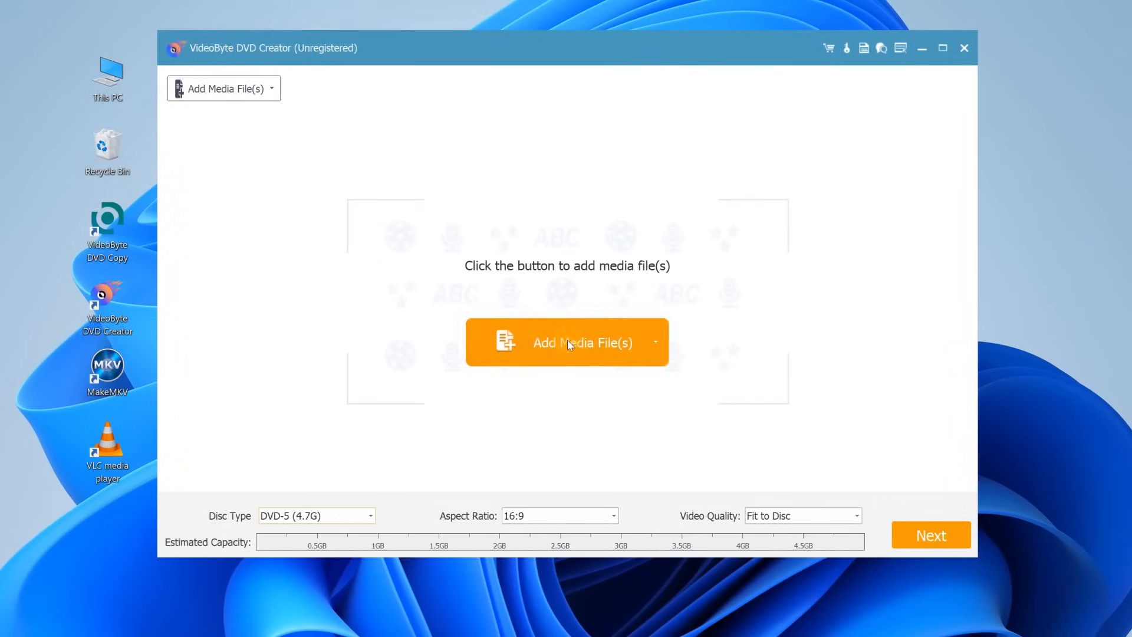
Step: Add media files to a new DVD project and start burning it to the disc drive
left_click(568, 342)
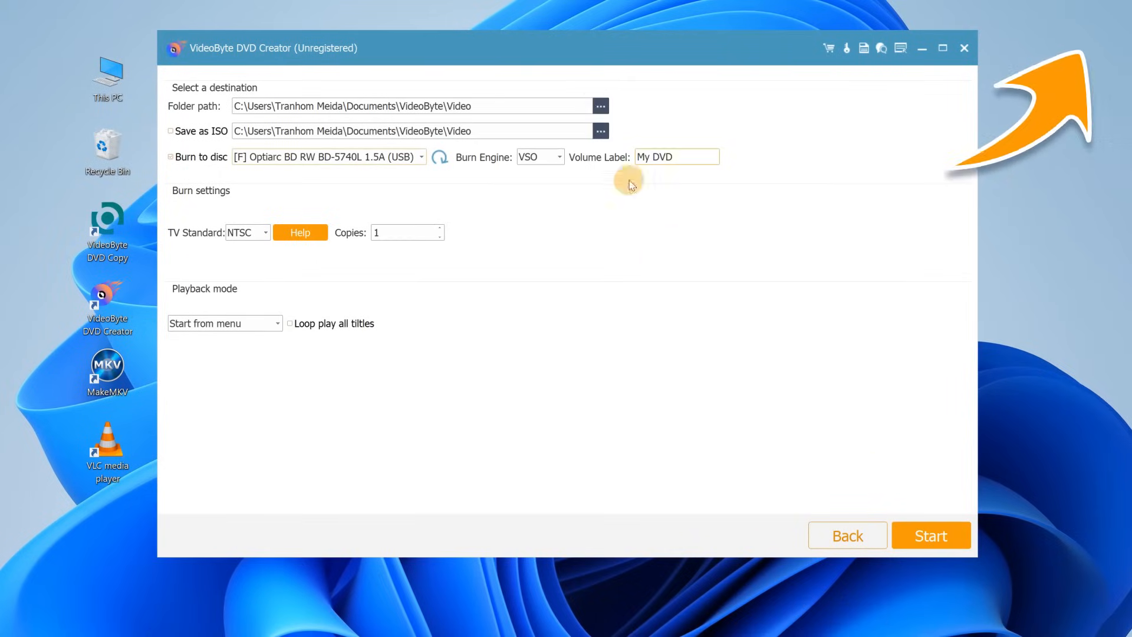
left_click(931, 536)
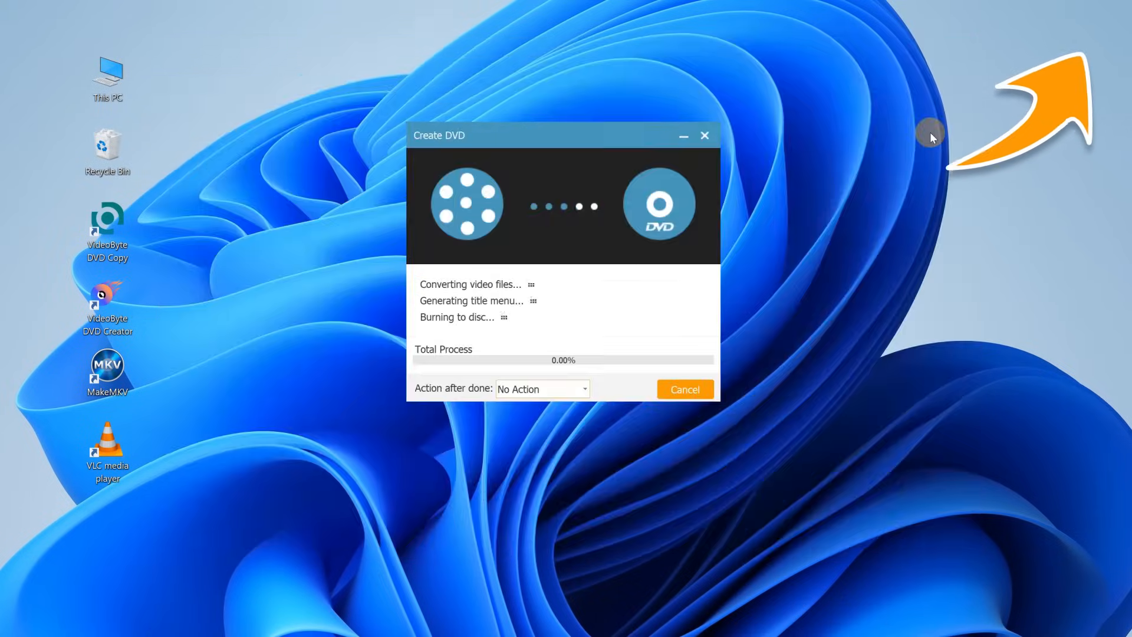